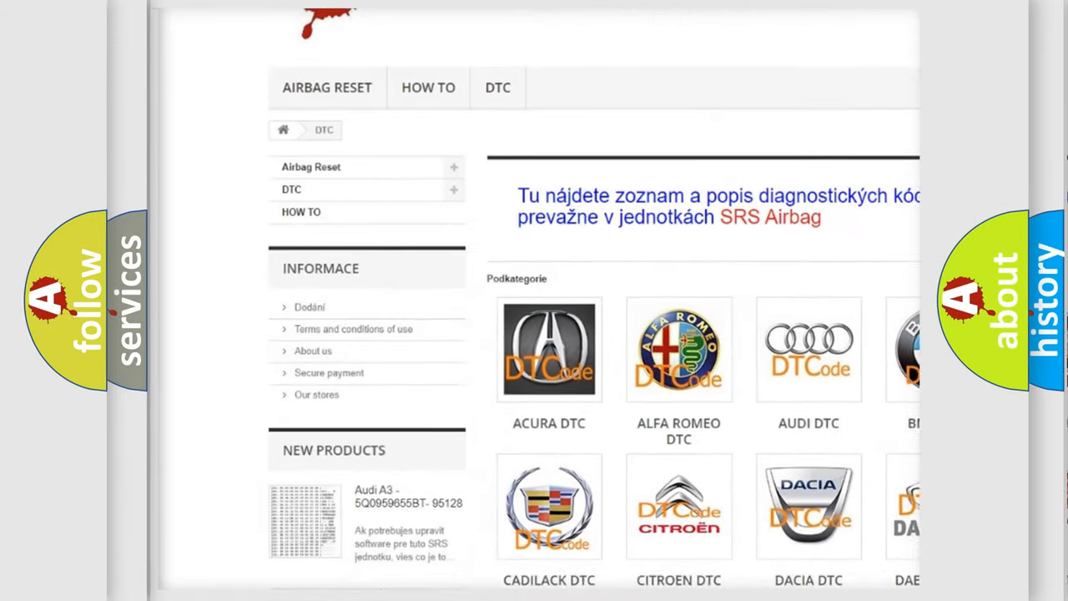
pyautogui.scroll(-3)
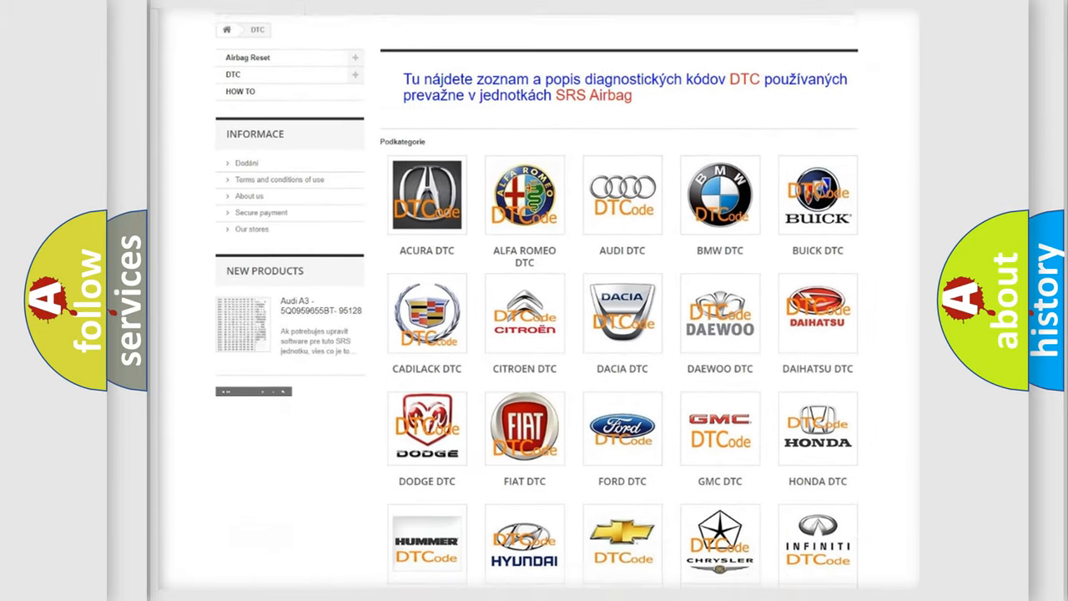
pyautogui.scroll(-3)
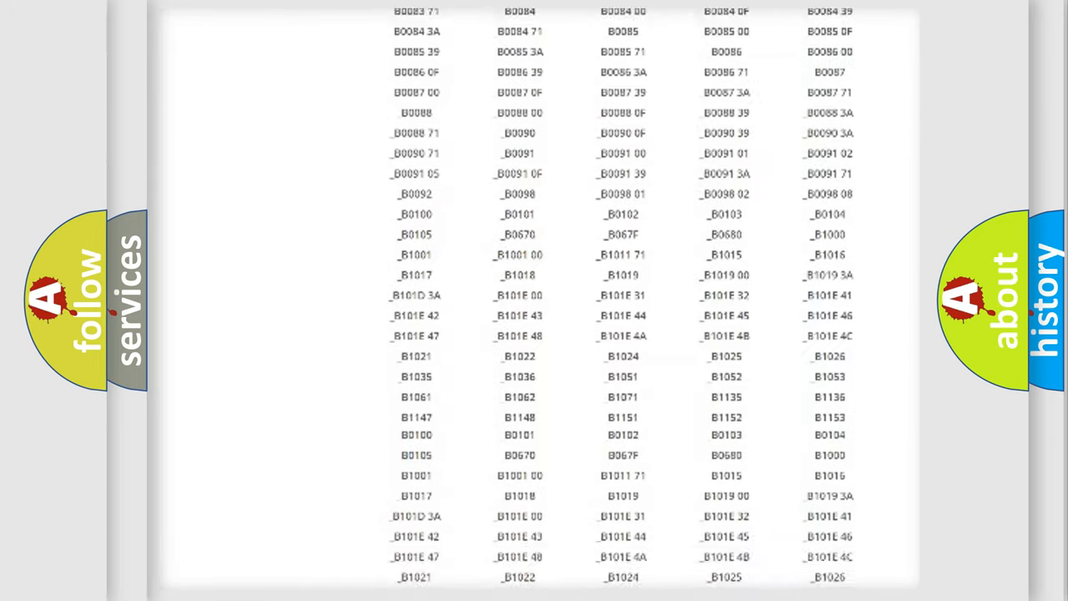
pyautogui.scroll(-3)
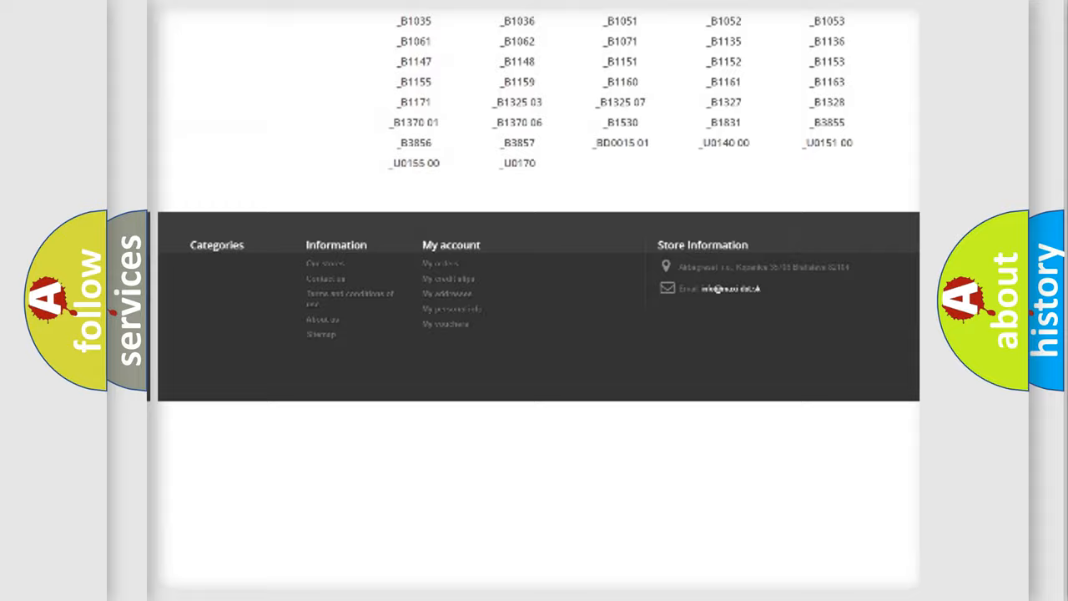